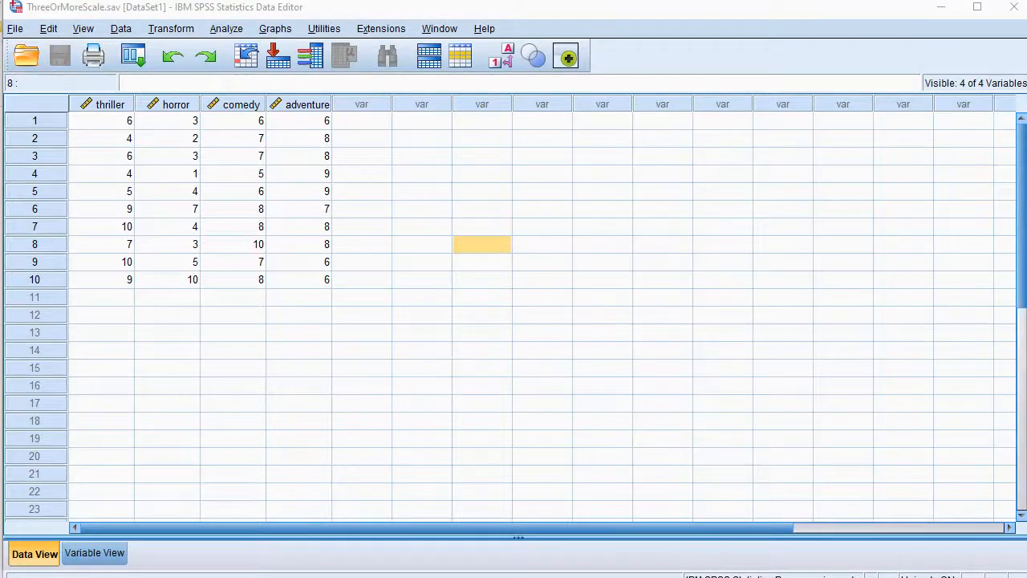
mouse_move(424, 340)
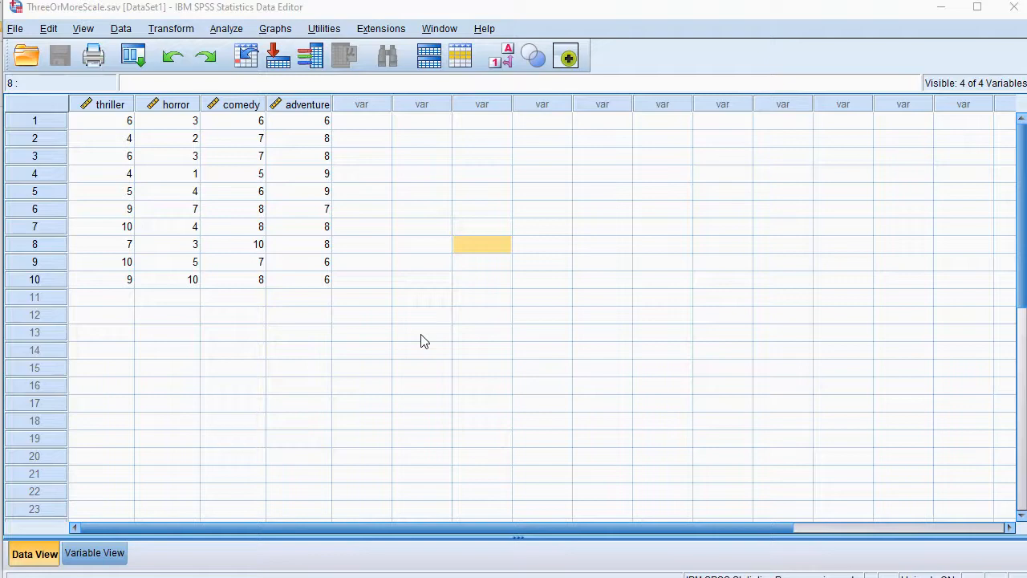
mouse_move(392, 243)
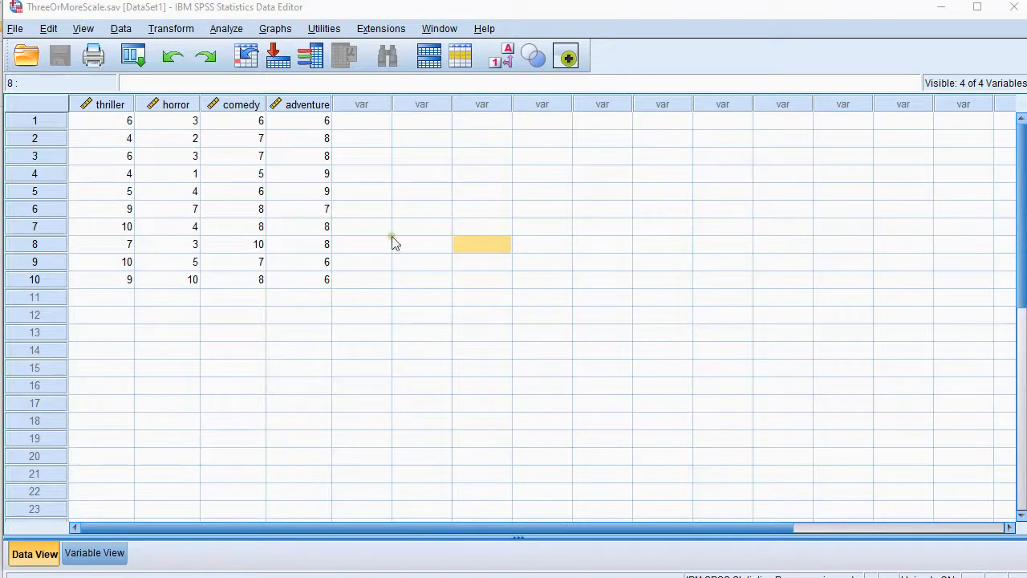
mouse_move(176, 177)
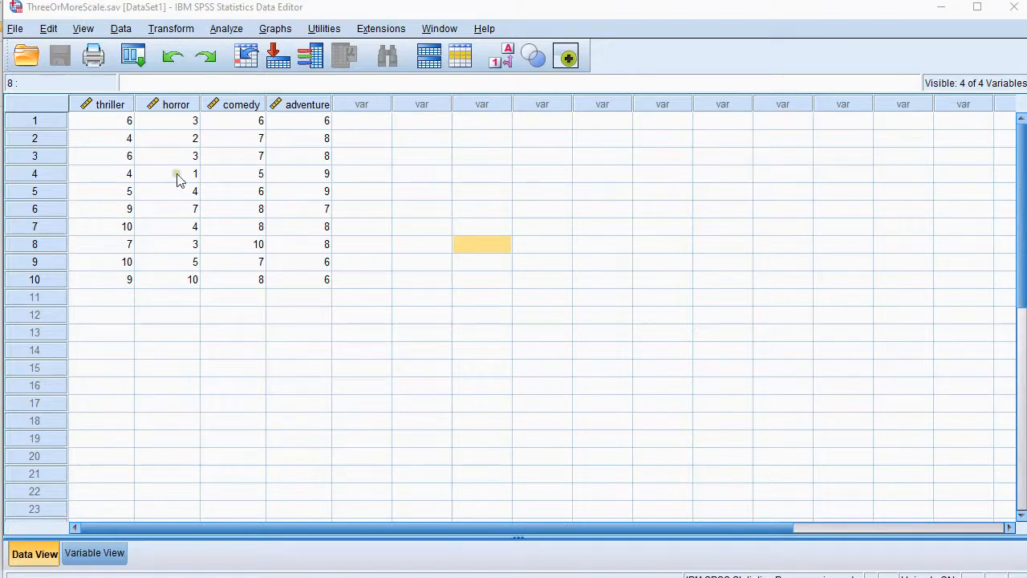
mouse_move(313, 121)
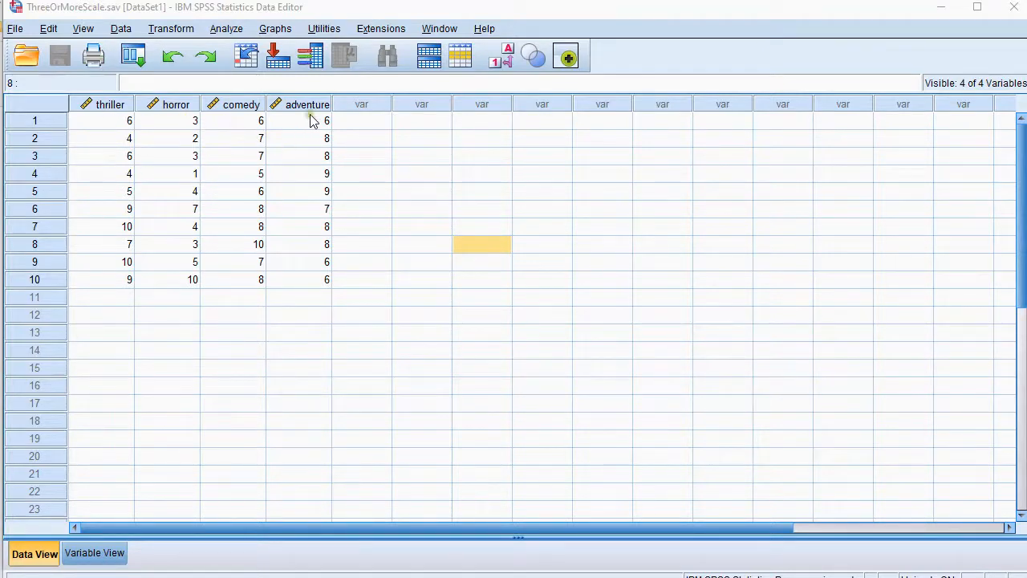
mouse_move(311, 152)
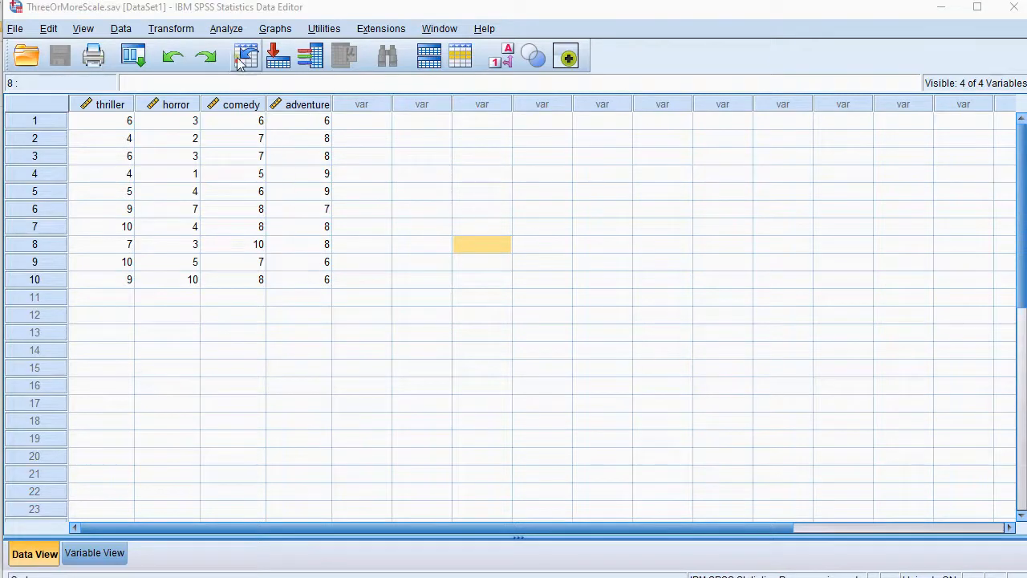
Load thriller, horror, comedy and adventure into Frequencies with frequency tables turned off
left_click(226, 28)
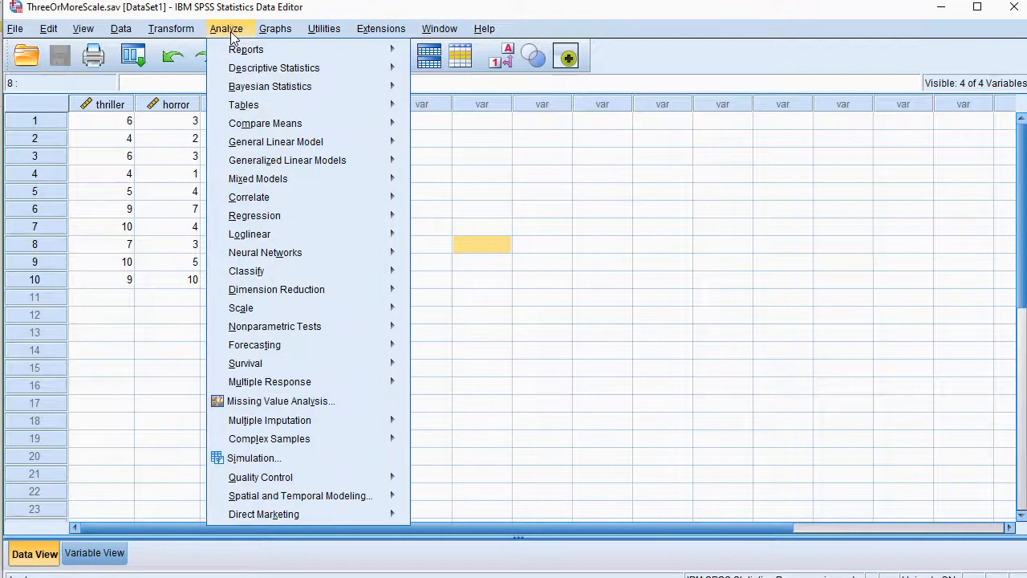
left_click(273, 67)
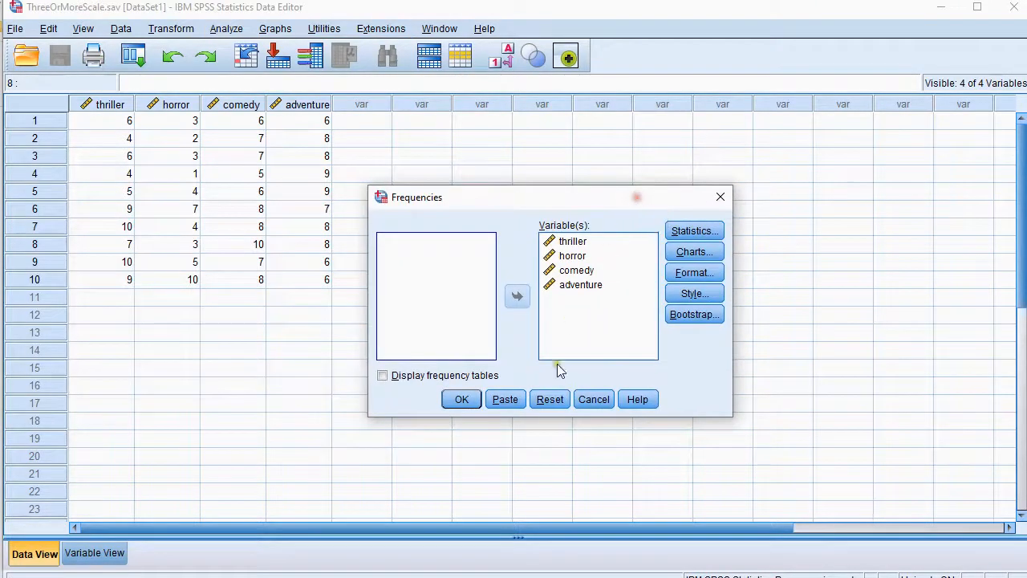
left_click(549, 399)
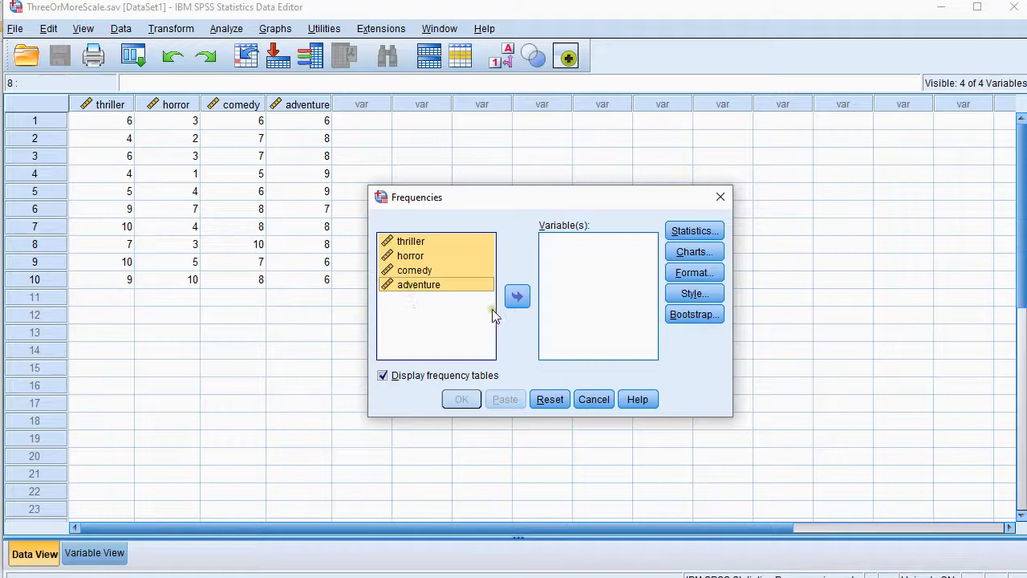
left_click(517, 296)
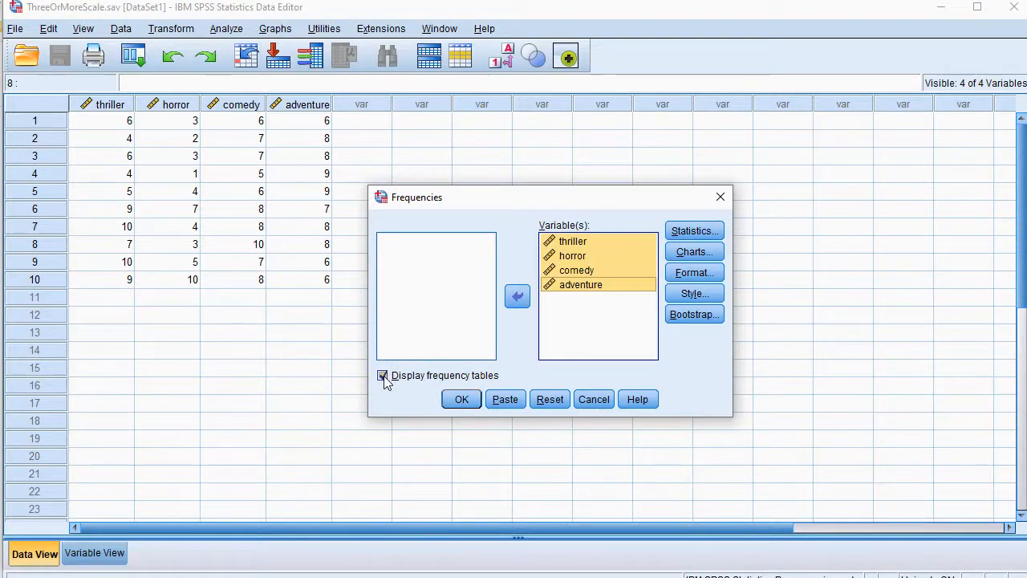
left_click(383, 375)
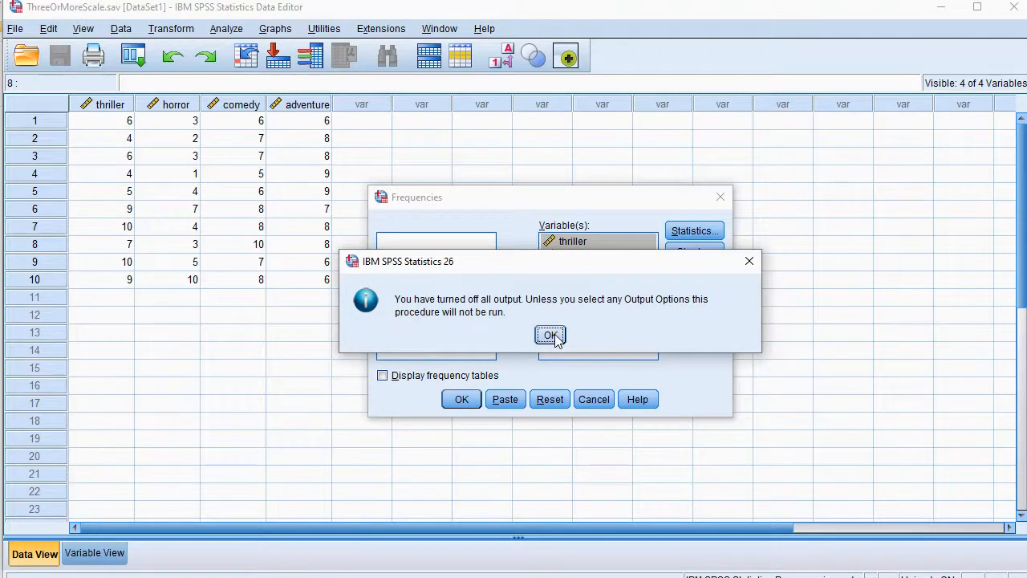
left_click(550, 334)
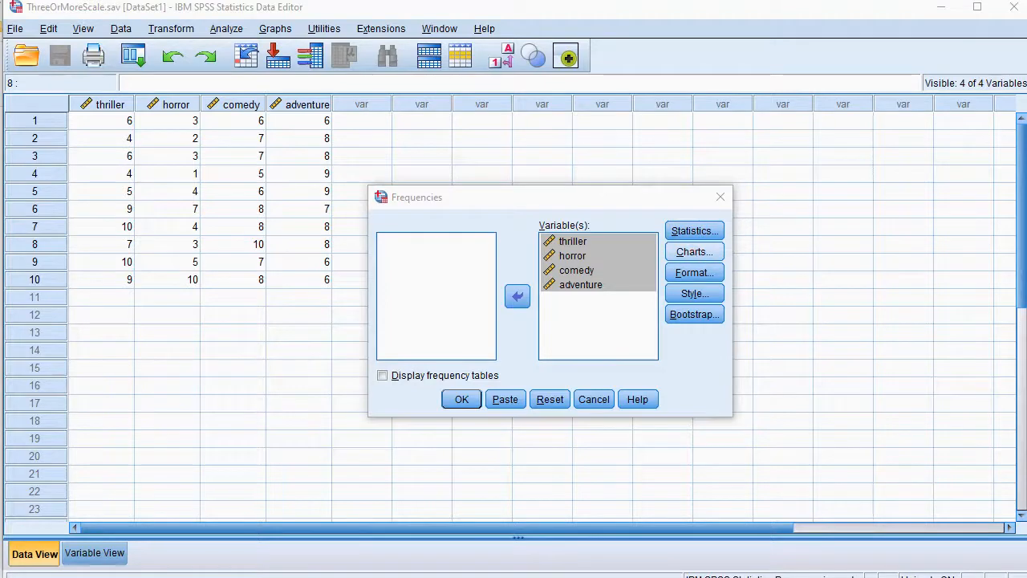
left_click(694, 251)
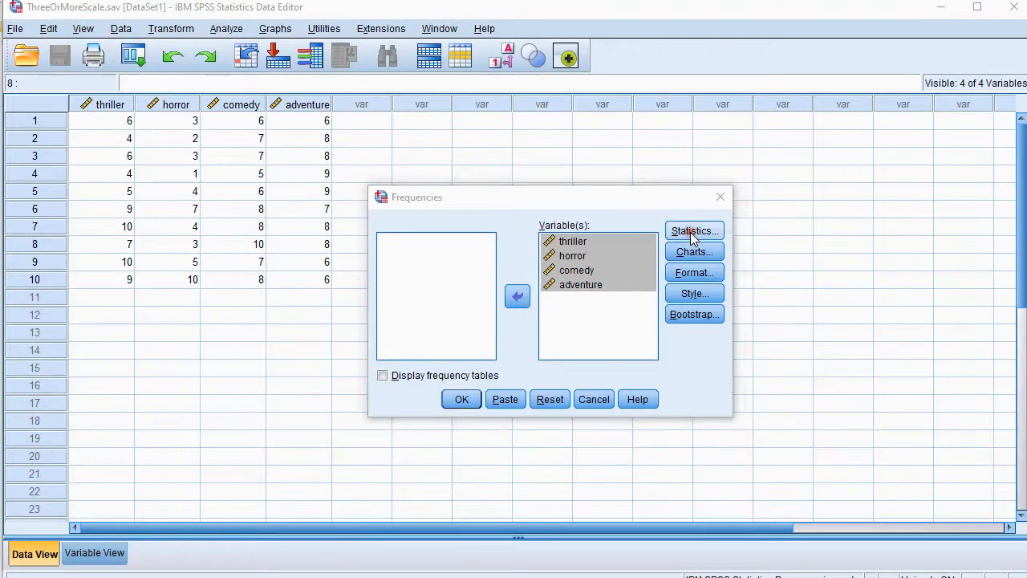
Request the Mean statistic and run Frequencies, giving means 7.00, 4.20, 7.20 and 7.50
left_click(694, 232)
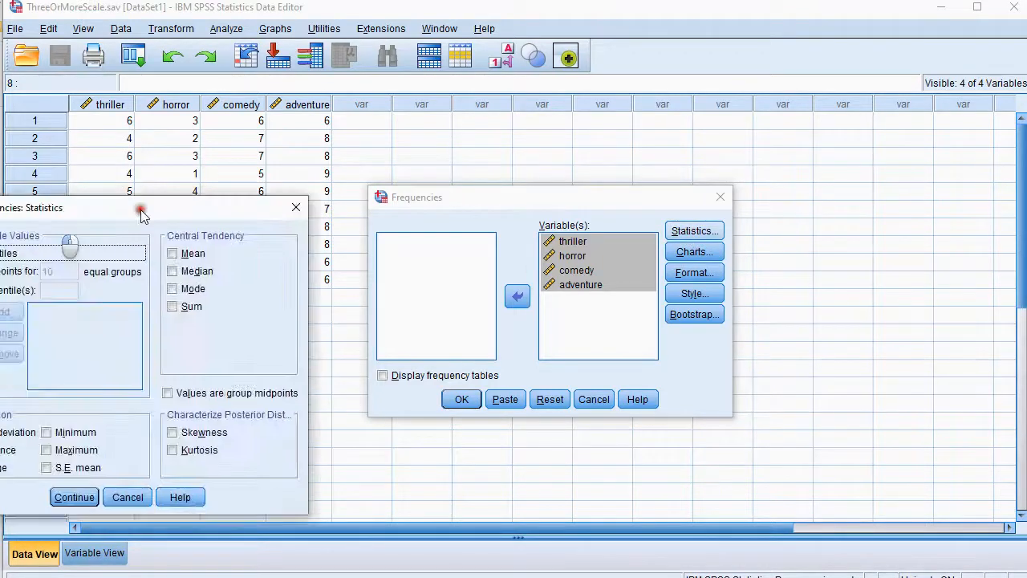
left_click(429, 220)
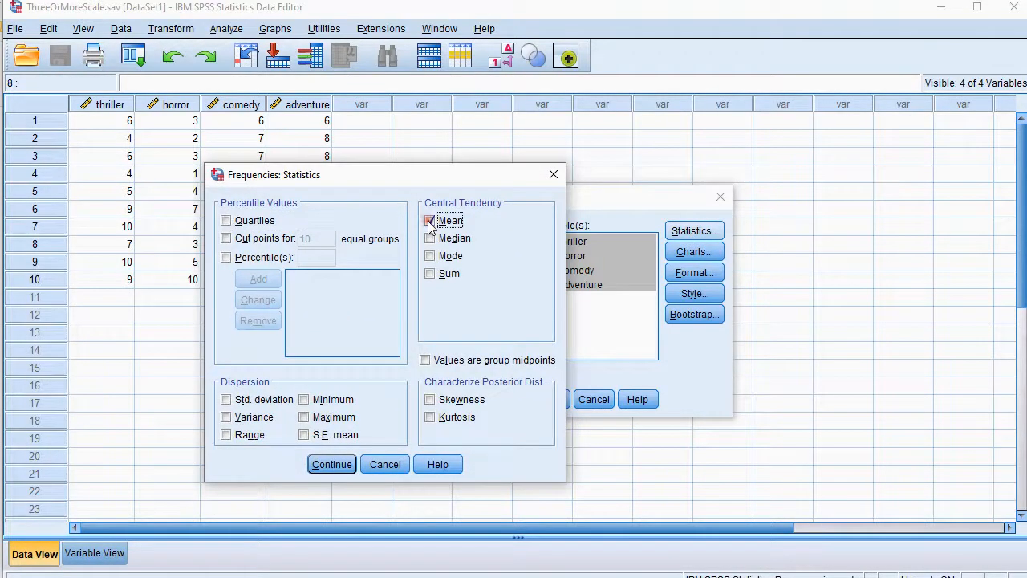
left_click(331, 464)
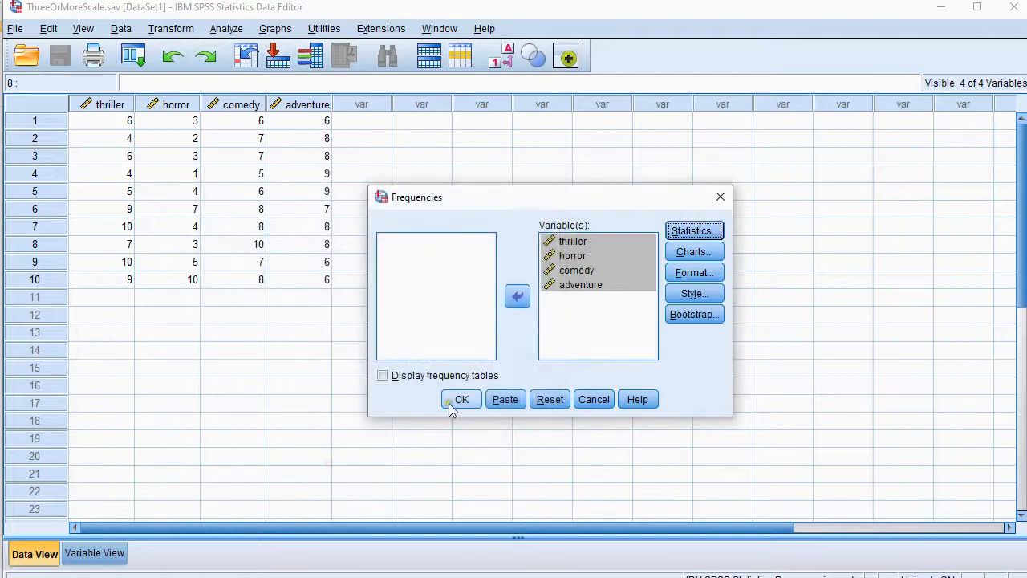
left_click(462, 398)
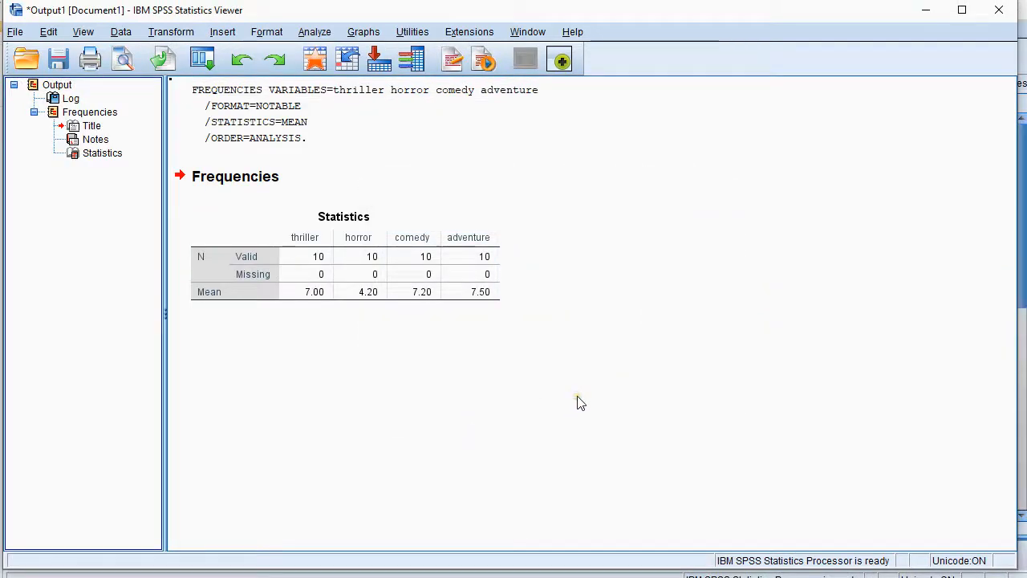
Select the Mean row of the Statistics table and chart those four values as bars
left_click(406, 292)
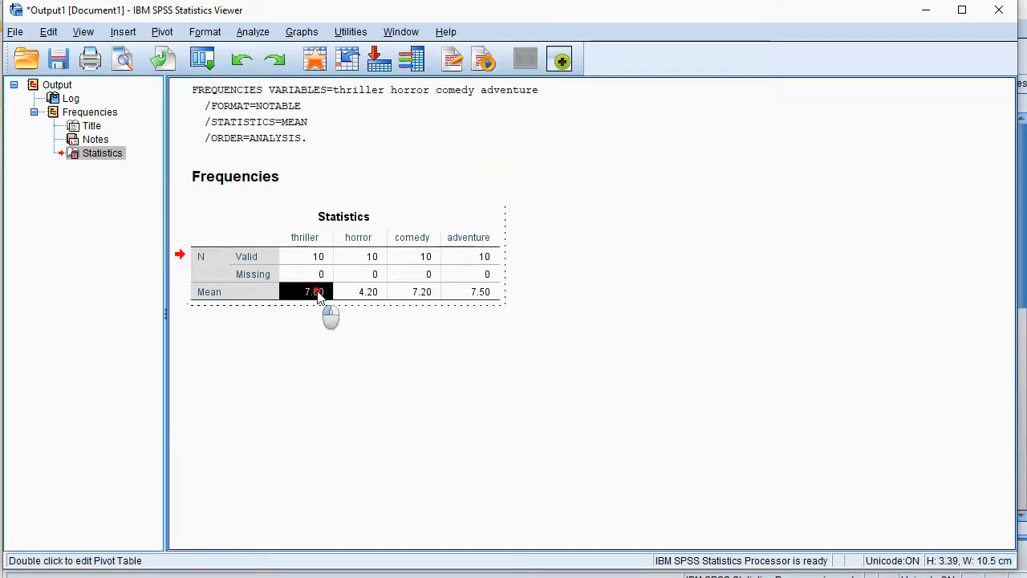
left_click(480, 291)
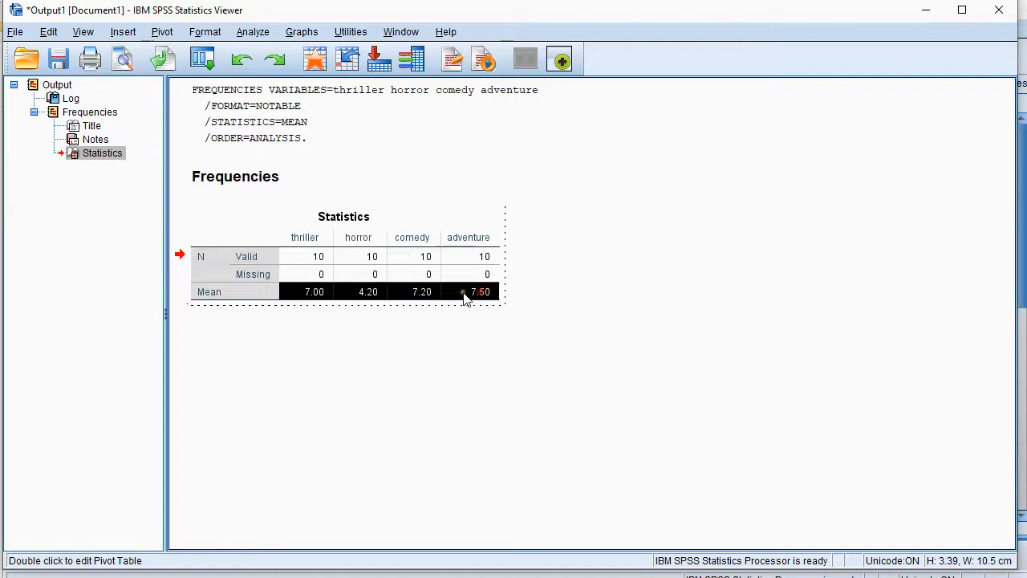
right_click(480, 292)
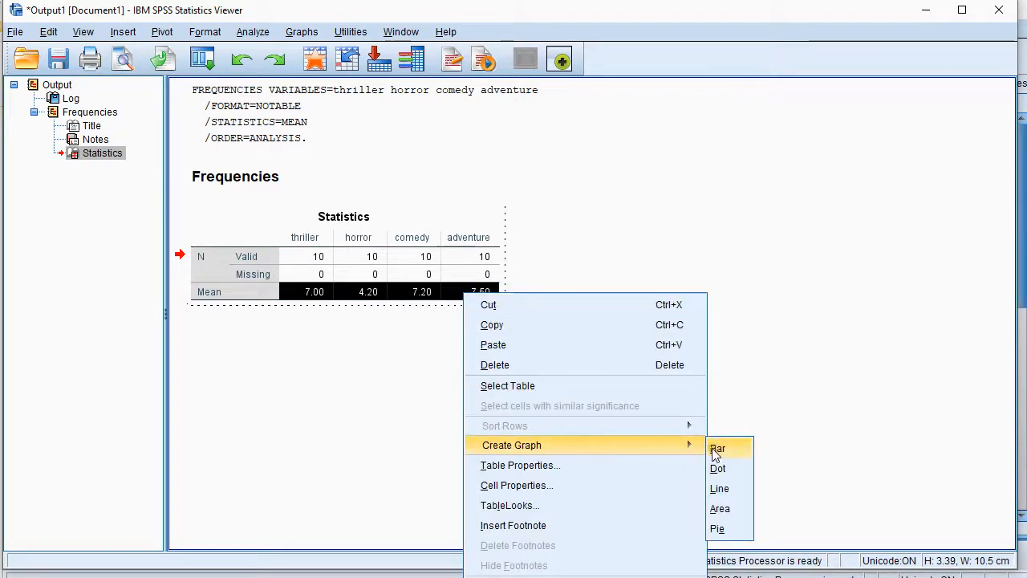
left_click(717, 448)
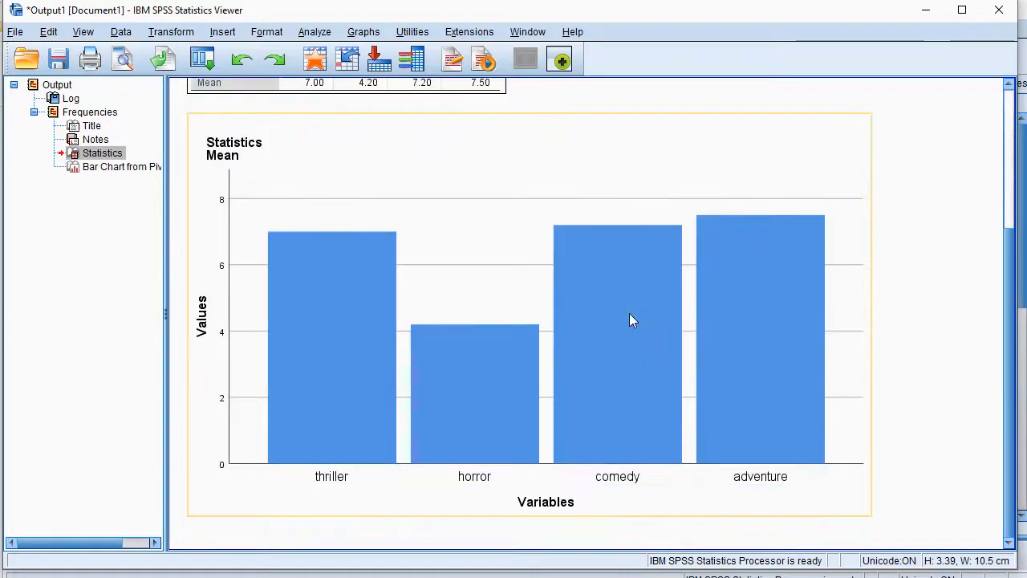
mouse_move(483, 257)
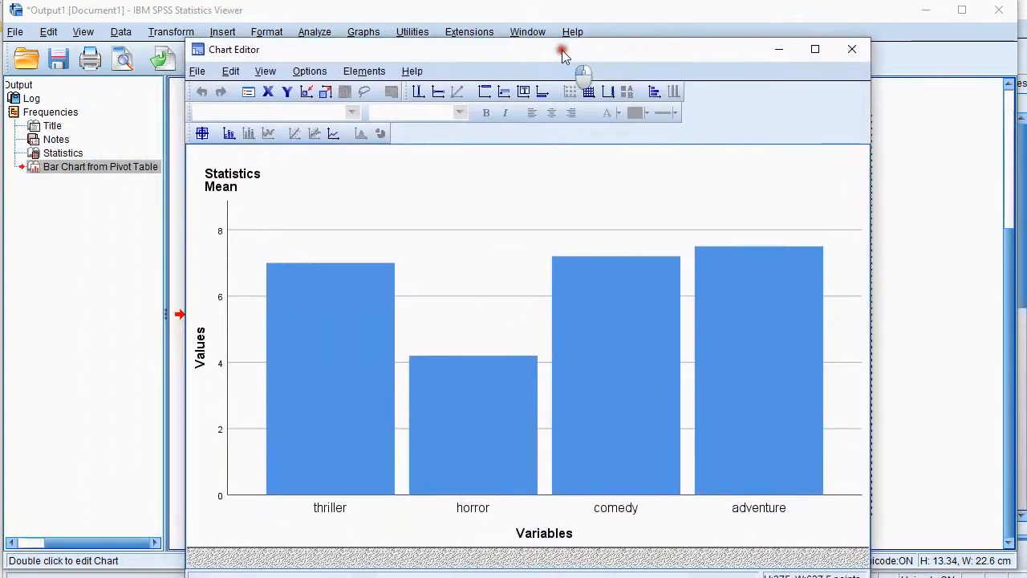
mouse_move(183, 391)
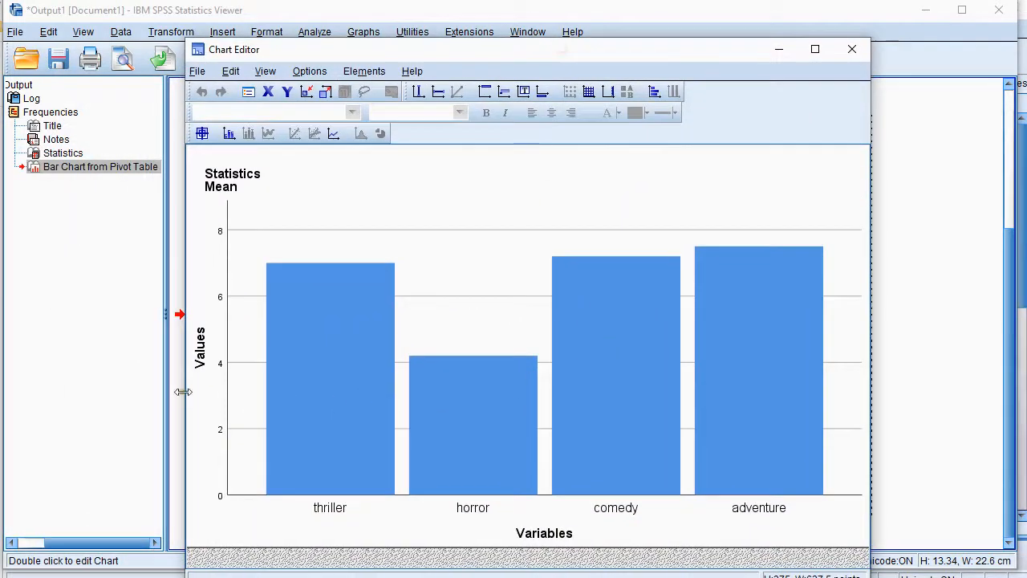
mouse_move(211, 363)
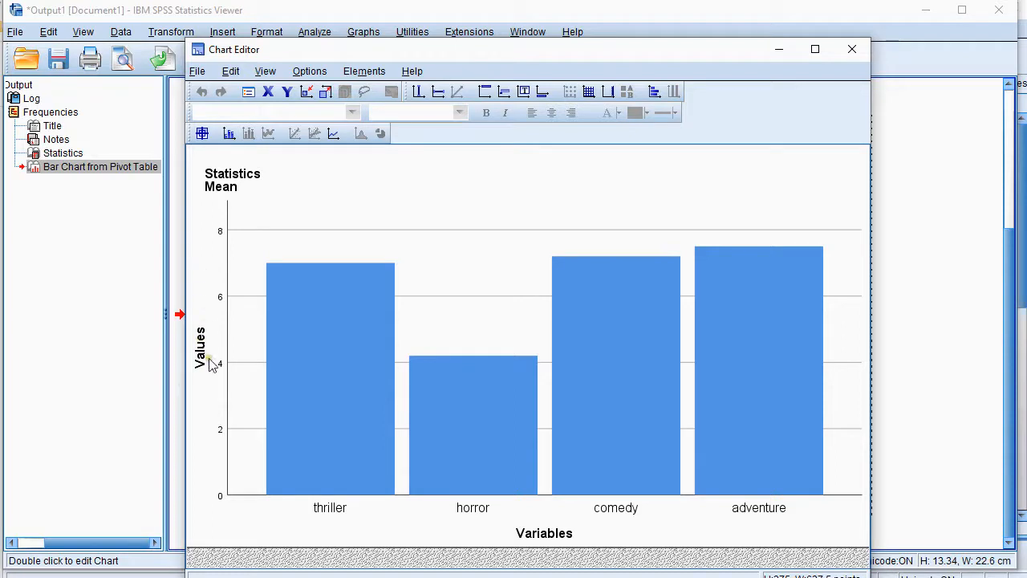
Retitle the vertical axis 'mean' and the horizontal axis 'genre', then close Chart Editor
left_click(199, 358)
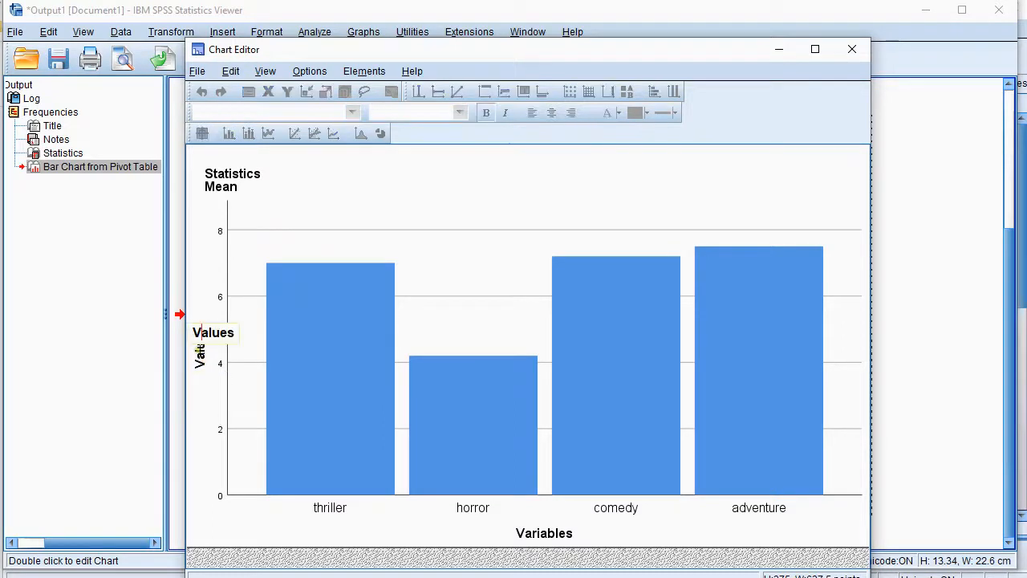
left_click(201, 351)
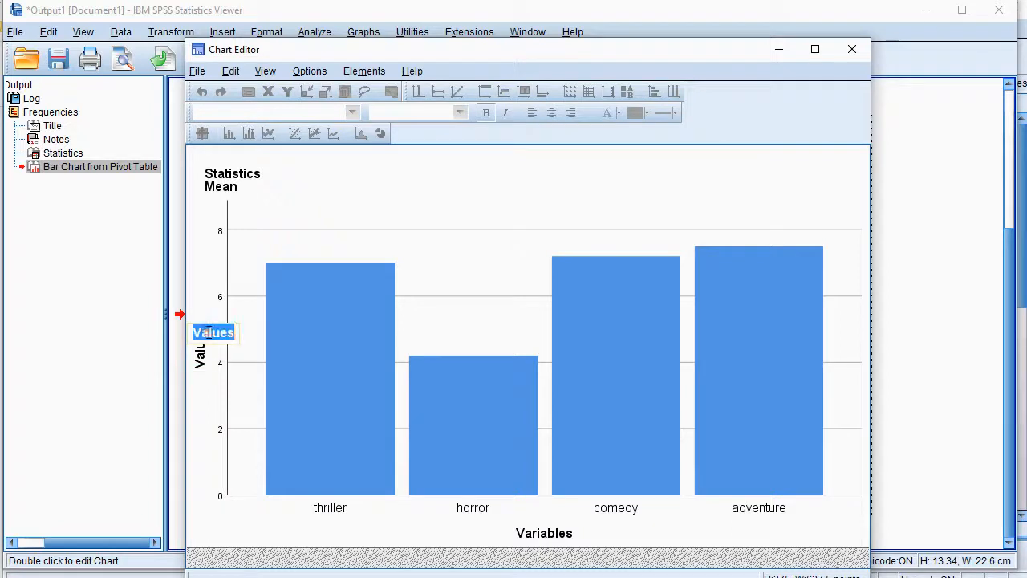
type("mean")
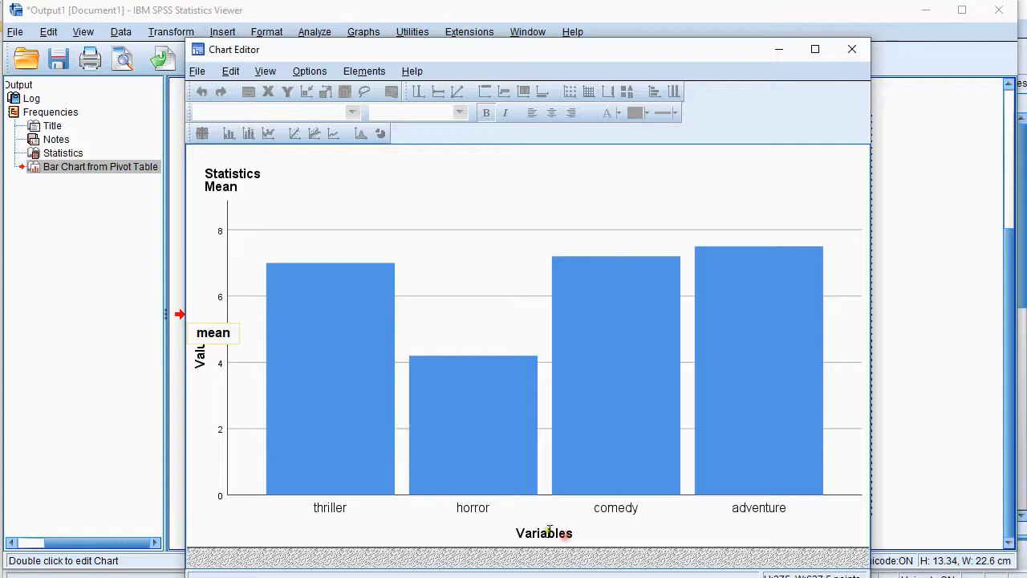
left_click(544, 532)
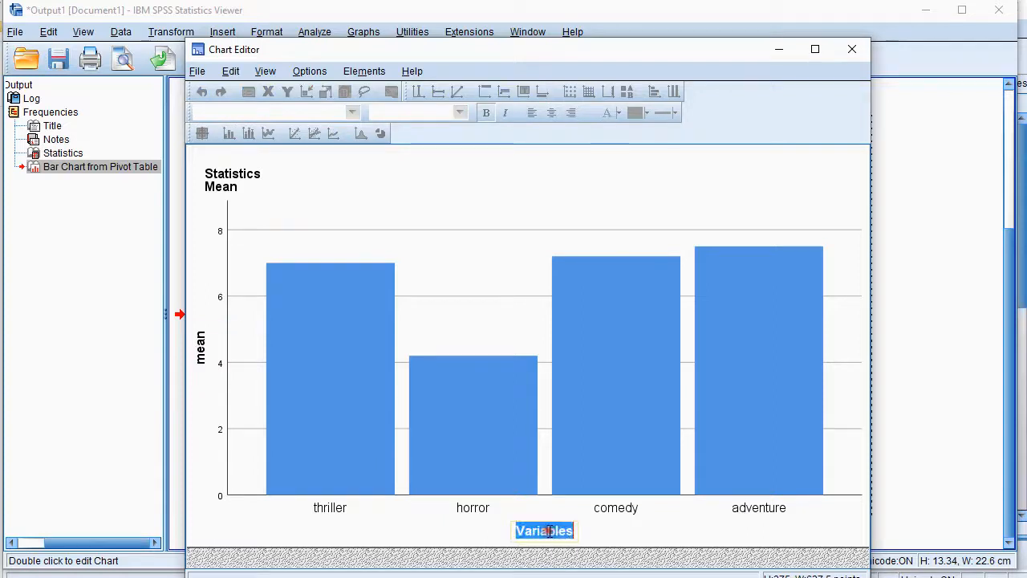
type("genre")
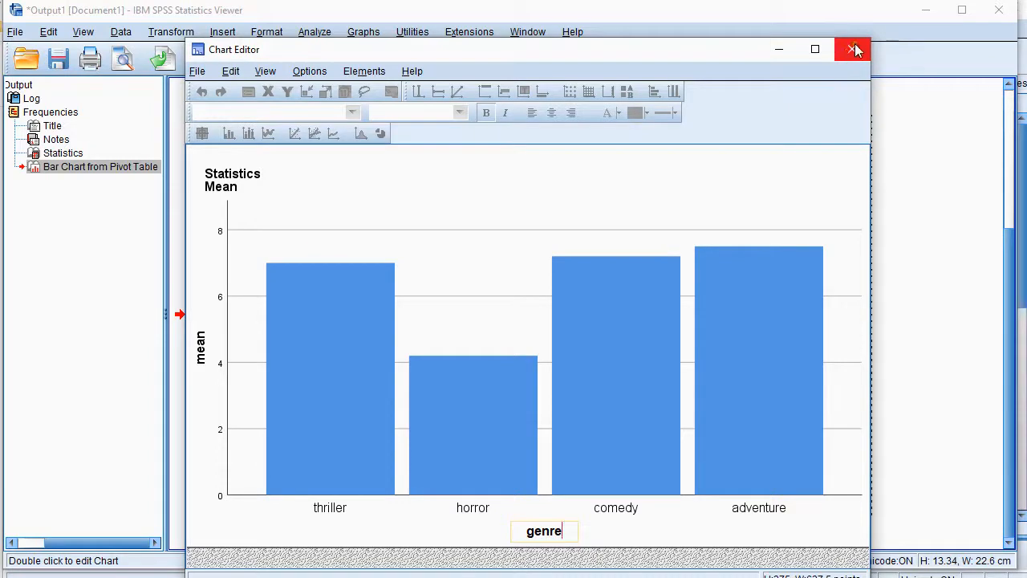
left_click(854, 49)
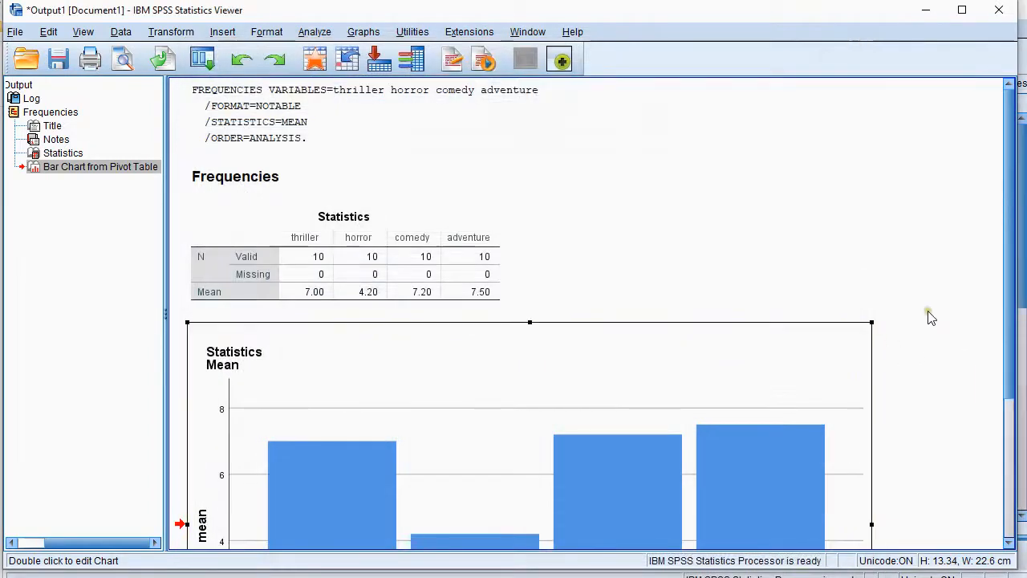
scroll("down", 3)
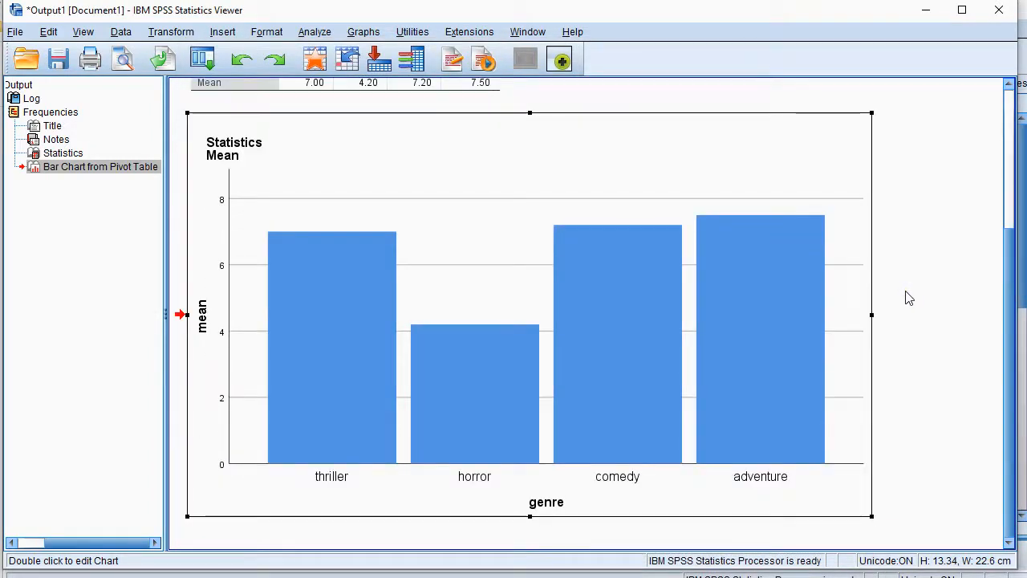